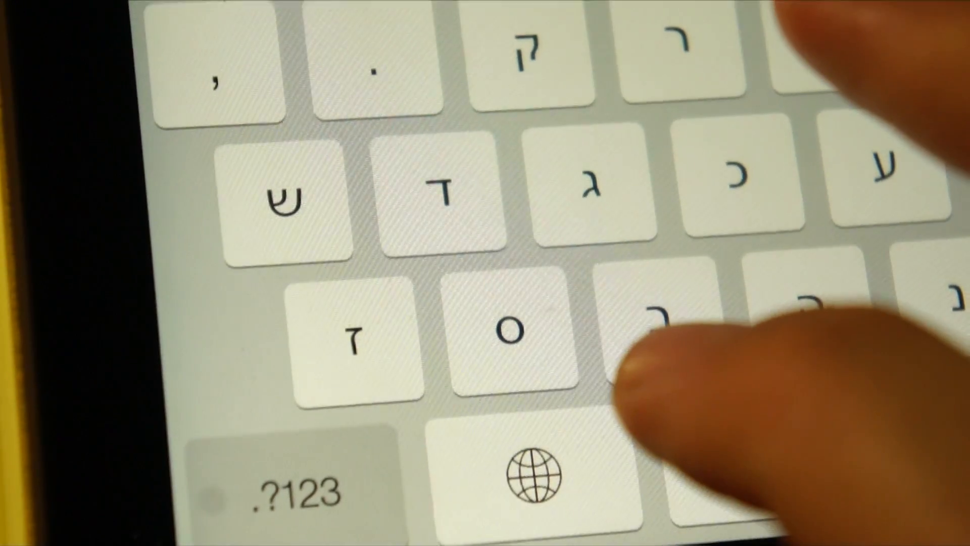
# Type a Hebrew letter into the 'A Prayer for Peace' document with the Hebrew keyboard.
pyautogui.click(535, 242)
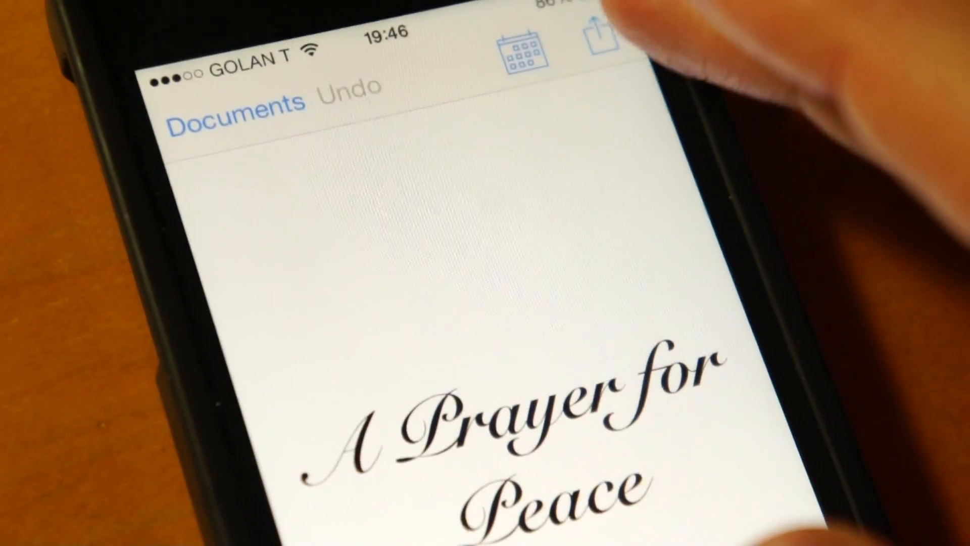
# Send the prayer document by Mail from the share sheet, then choose Print.
pyautogui.click(597, 41)
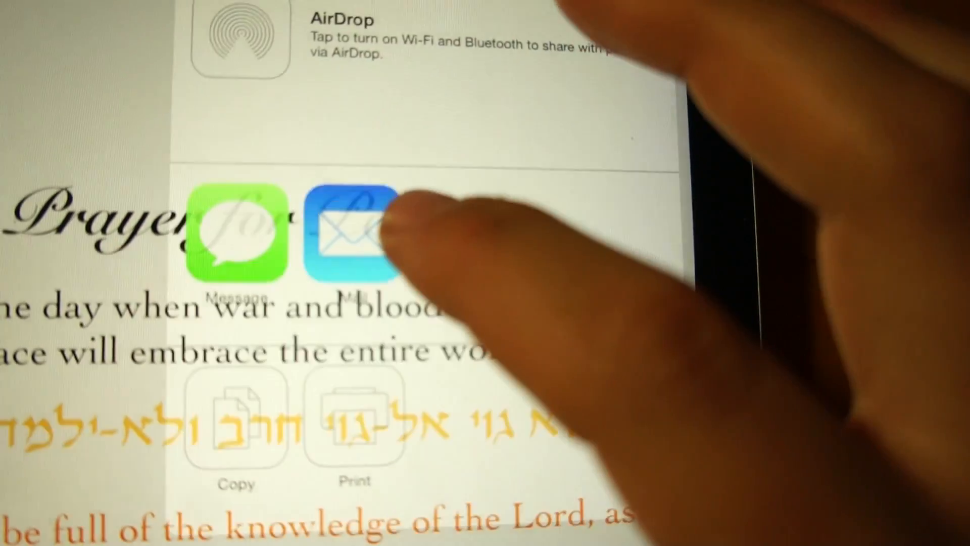
pyautogui.click(353, 229)
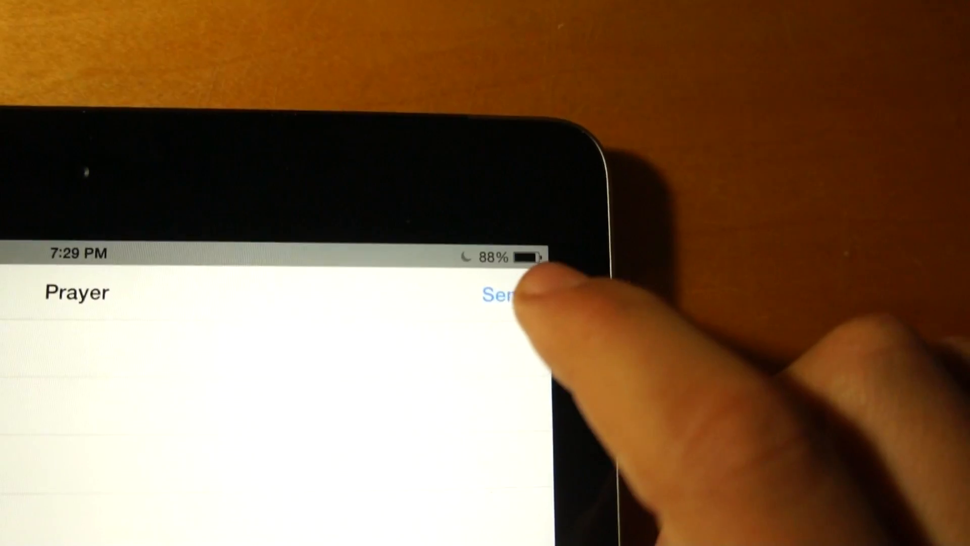
pyautogui.click(501, 292)
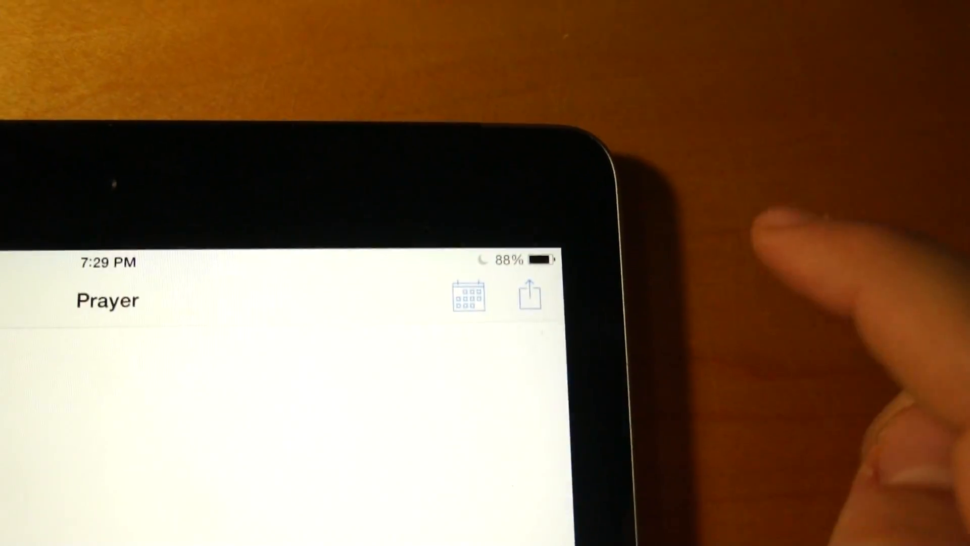
pyautogui.click(529, 294)
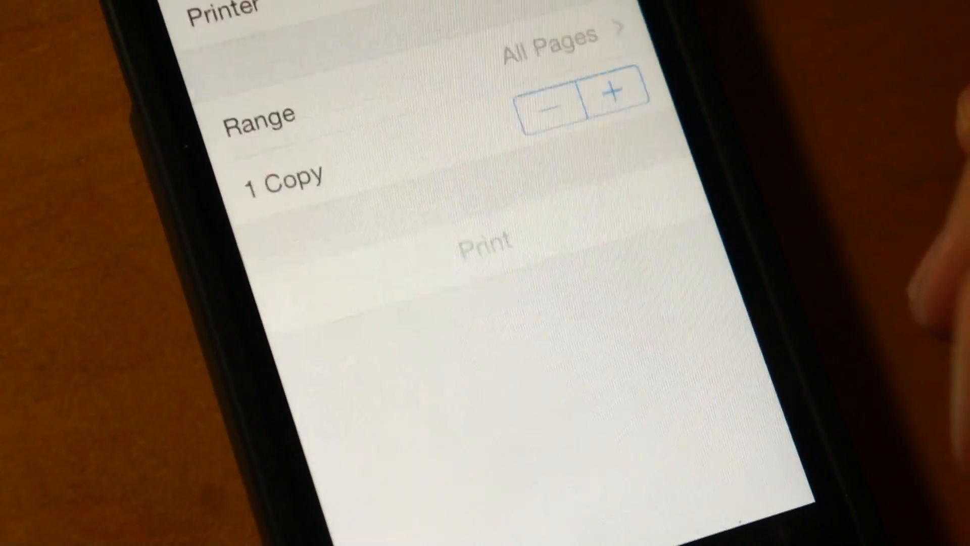